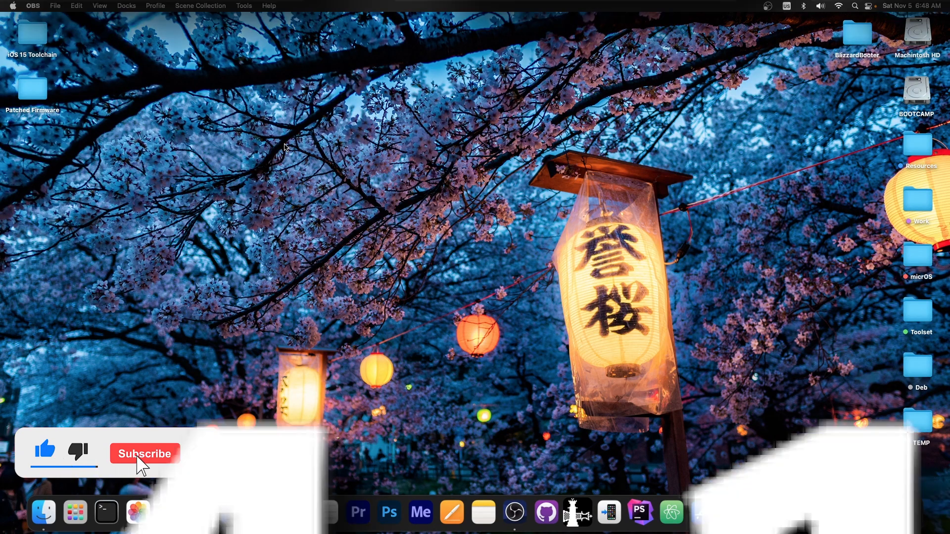
Step: Launch AnyTrans from the Dock to reach the iPod touch Device Manager
{"action": "left_click", "coordinate": [144, 453]}
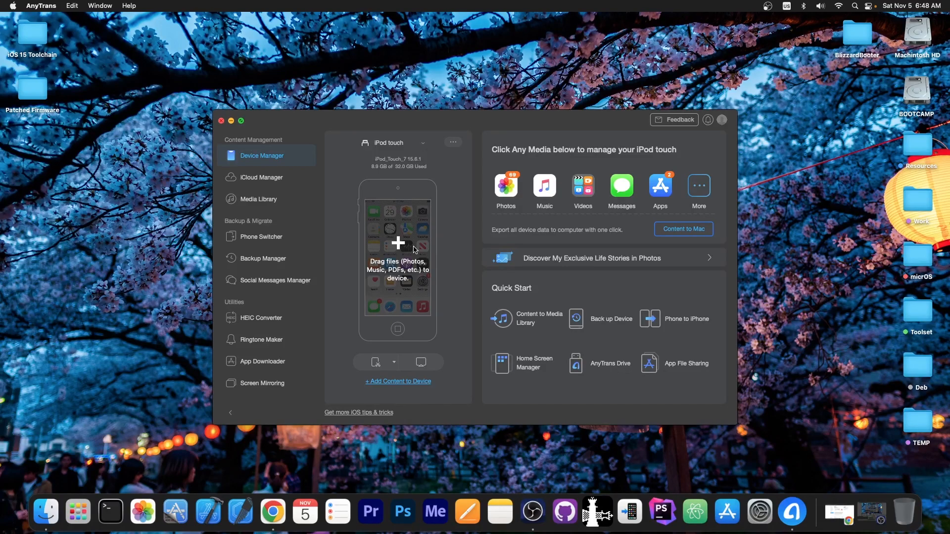
{"action": "mouse_move", "coordinate": [222, 122]}
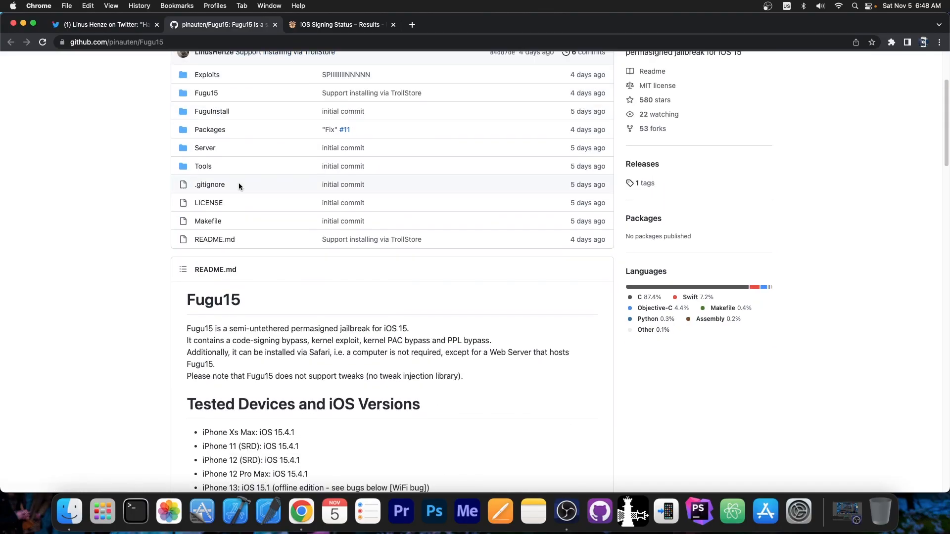
{"action": "mouse_move", "coordinate": [209, 202]}
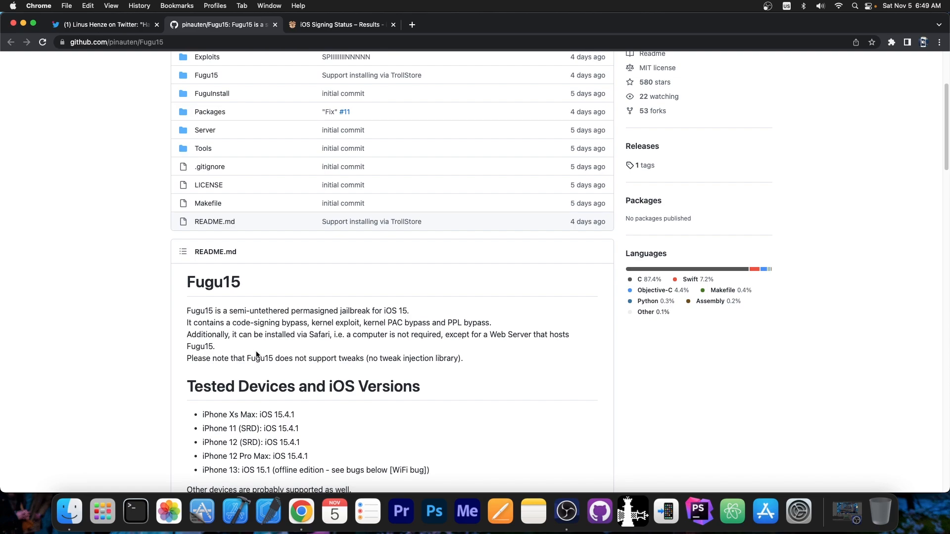
{"action": "scroll", "scroll_direction": "down", "scroll_amount": 3}
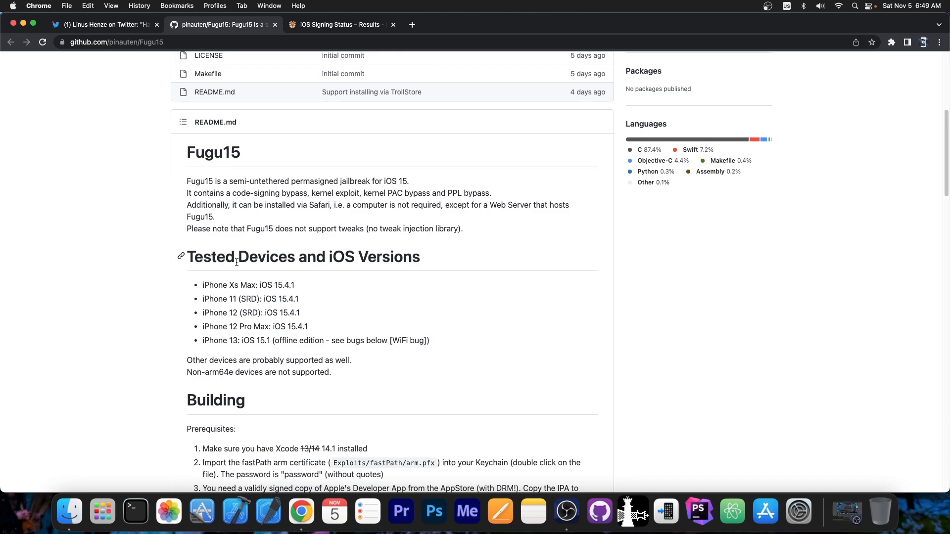
{"action": "scroll", "scroll_direction": "down", "scroll_amount": 3}
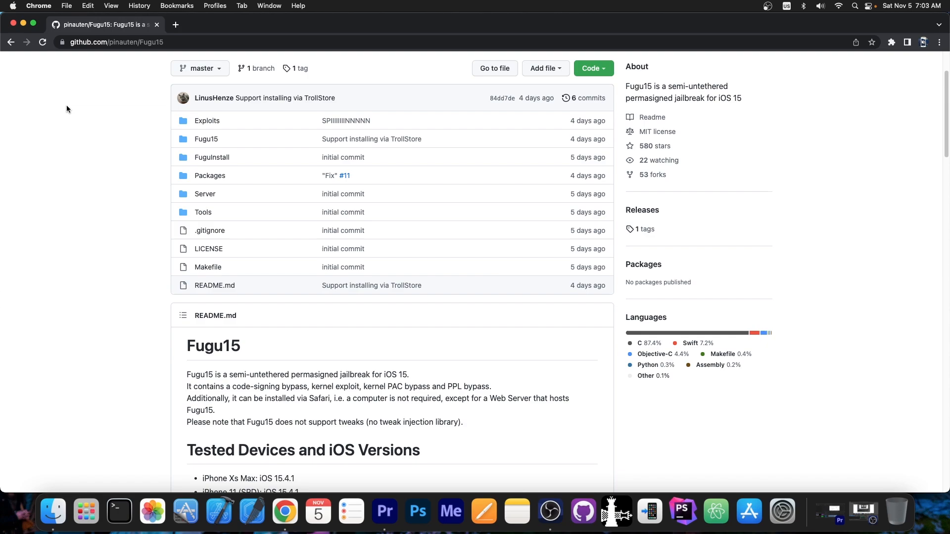
{"action": "scroll", "scroll_direction": "down", "scroll_amount": 3}
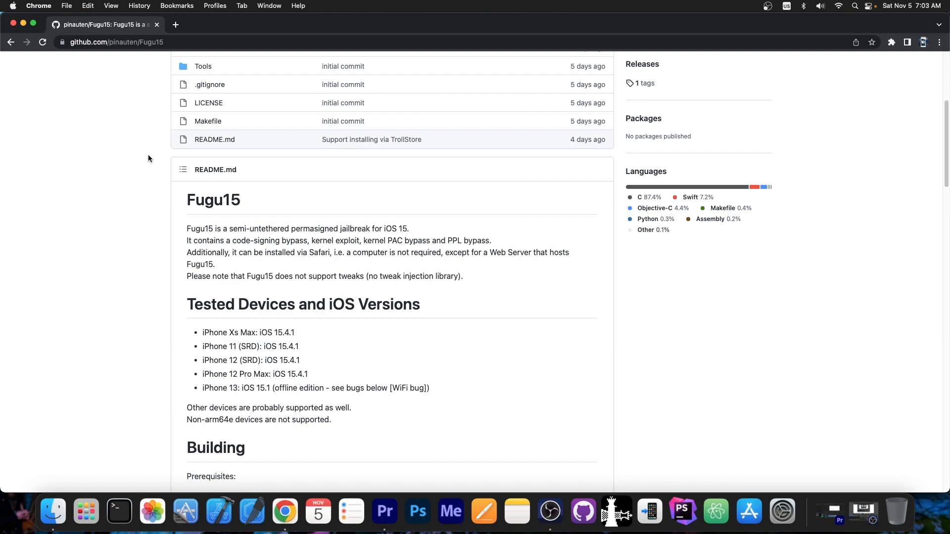
{"action": "mouse_move", "coordinate": [231, 245]}
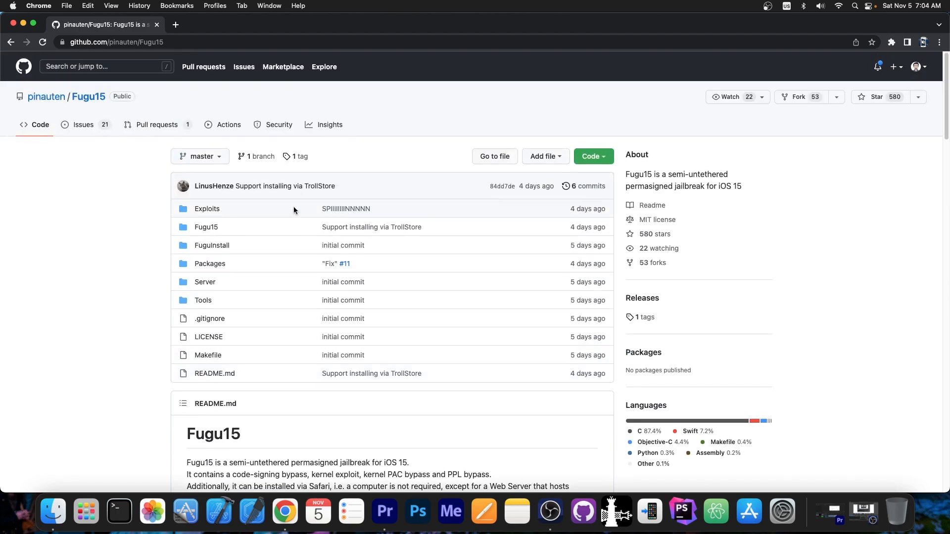
{"action": "mouse_move", "coordinate": [286, 208]}
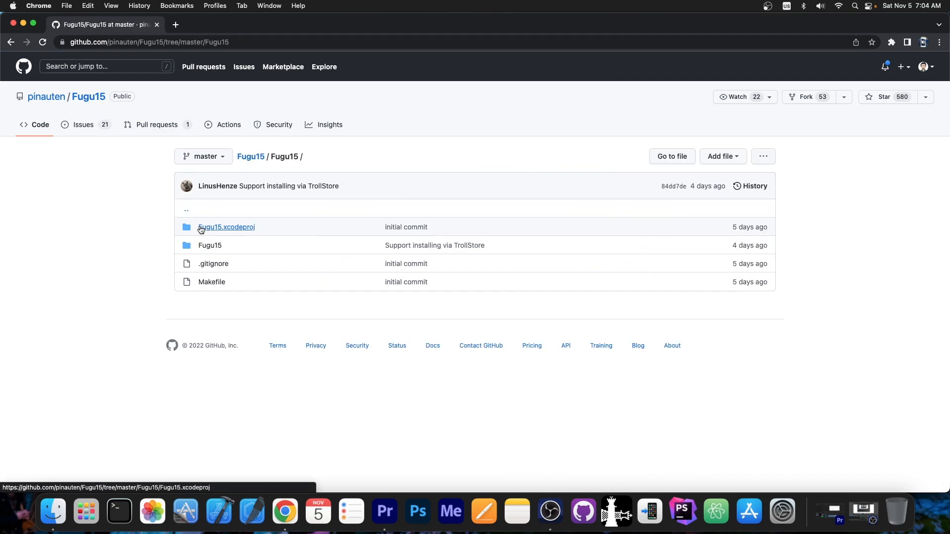
{"action": "left_click", "coordinate": [226, 227]}
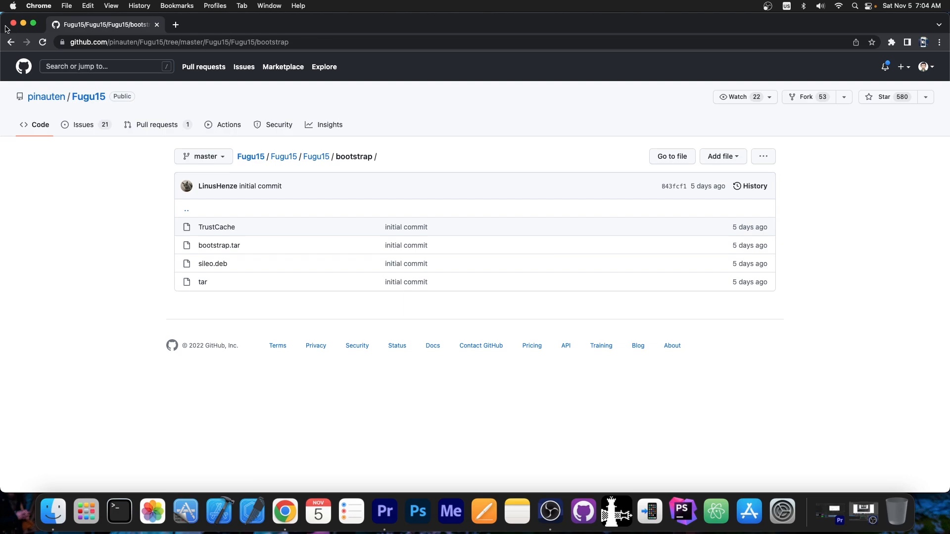
{"action": "left_click", "coordinate": [10, 42]}
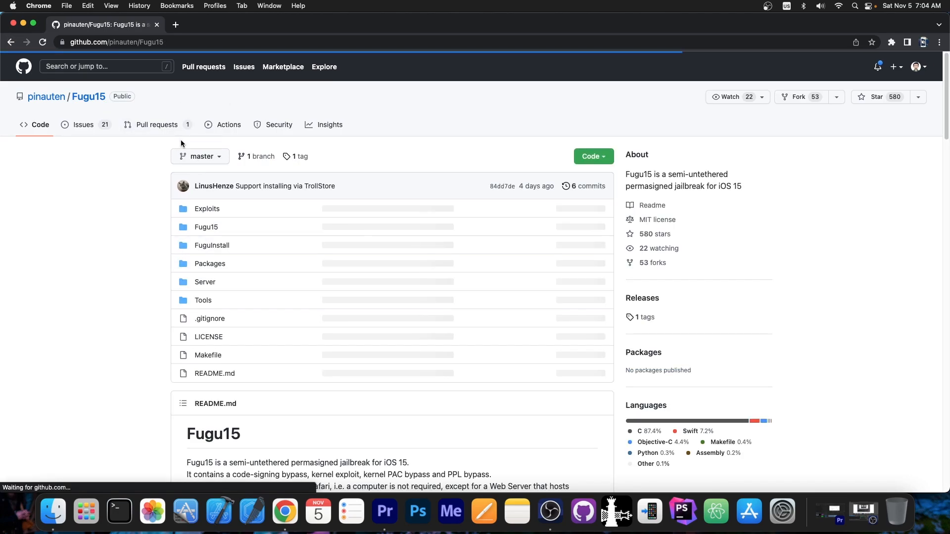
{"action": "scroll", "scroll_direction": "down", "scroll_amount": 3}
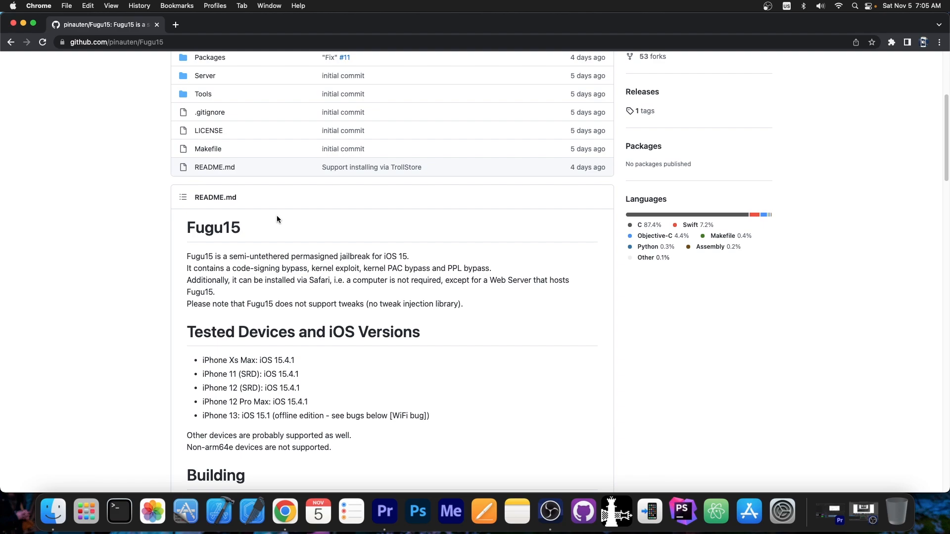
{"action": "mouse_move", "coordinate": [343, 251]}
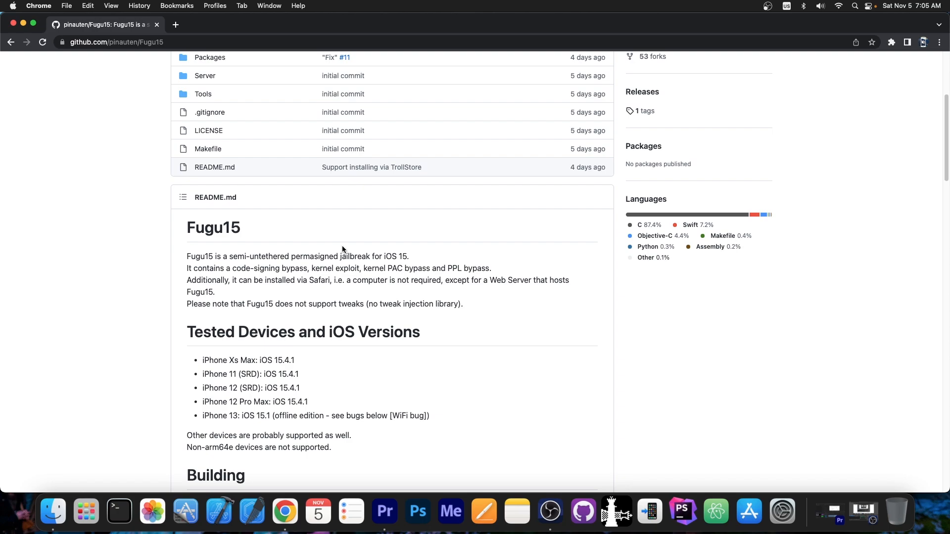
{"action": "scroll", "scroll_direction": "down", "scroll_amount": 3}
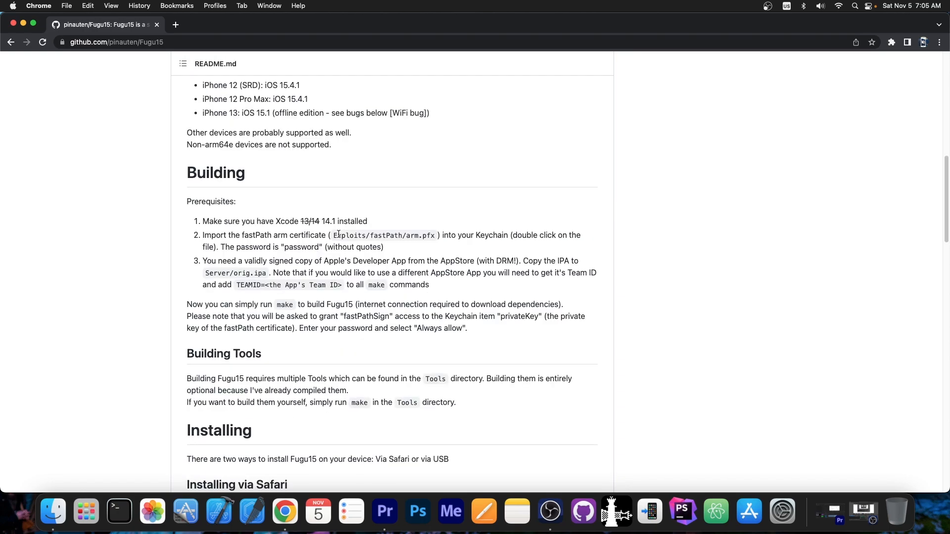
{"action": "scroll", "scroll_direction": "down", "scroll_amount": 3}
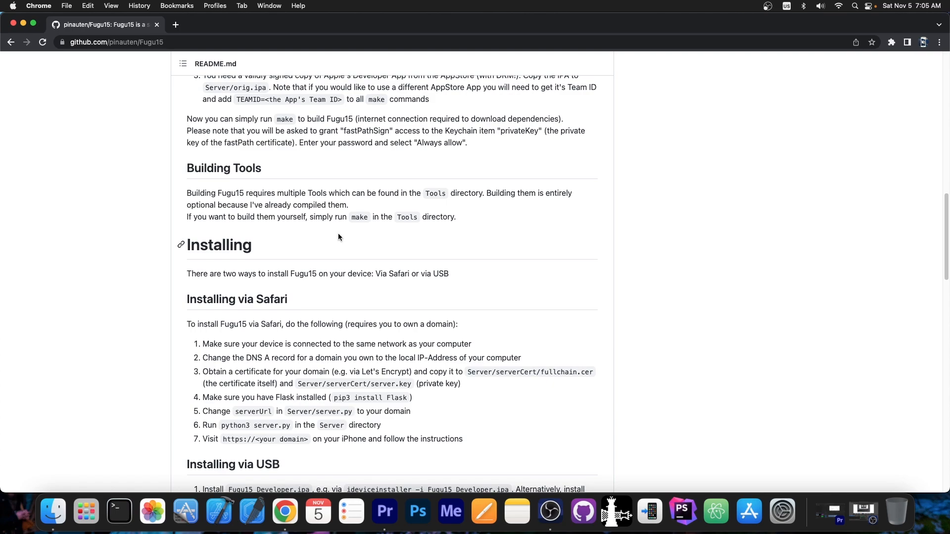
{"action": "scroll", "scroll_direction": "up", "scroll_amount": 3}
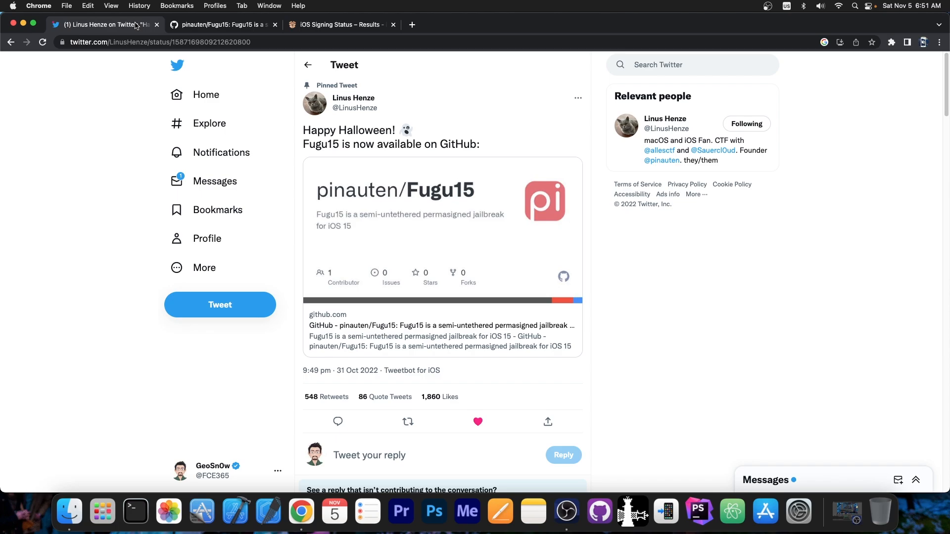
Step: Return to the Fugu15 repository tab and close the Chrome window
{"action": "left_click", "coordinate": [223, 24]}
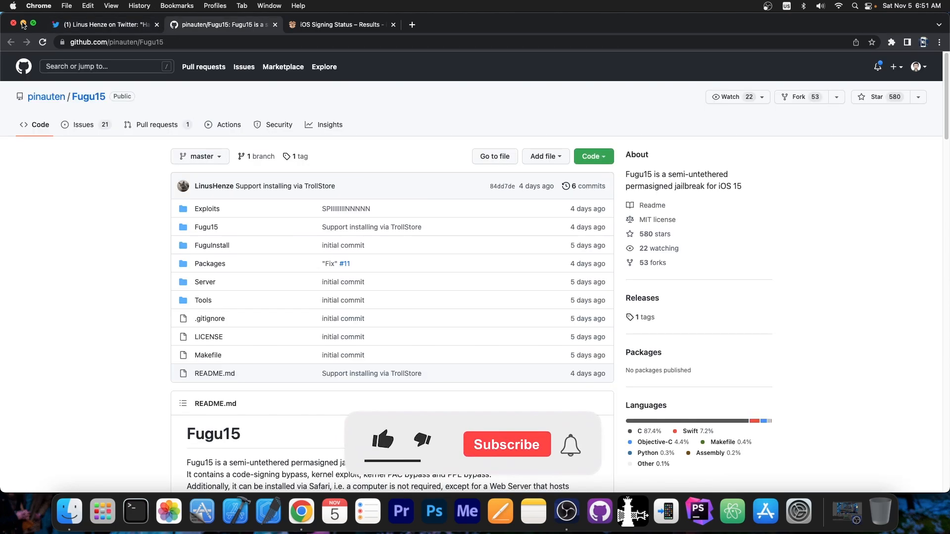
{"action": "left_click", "coordinate": [23, 24]}
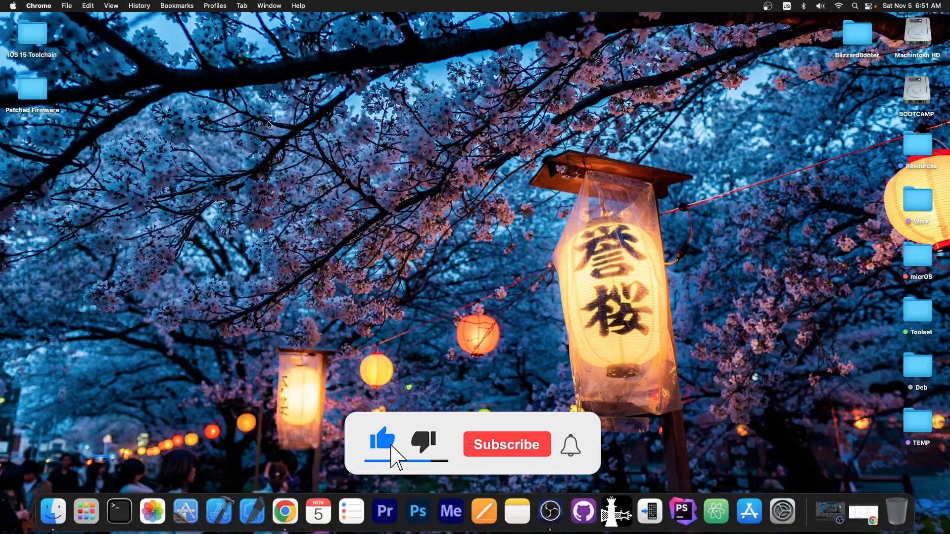